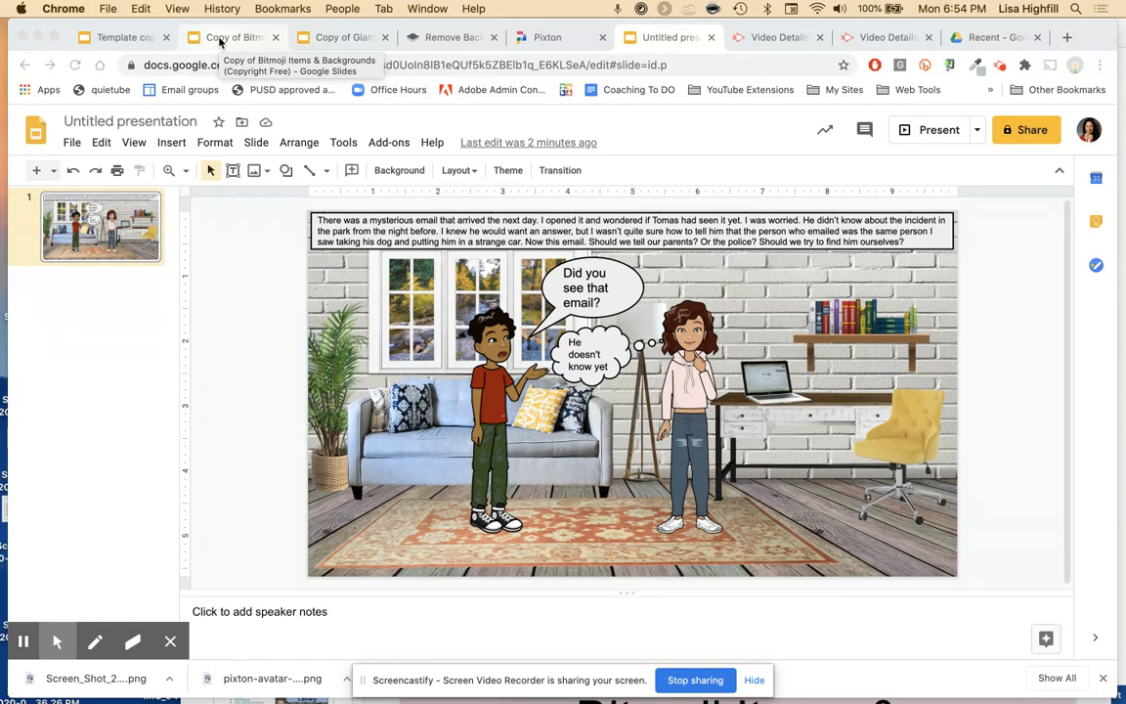
mouse_move(232, 328)
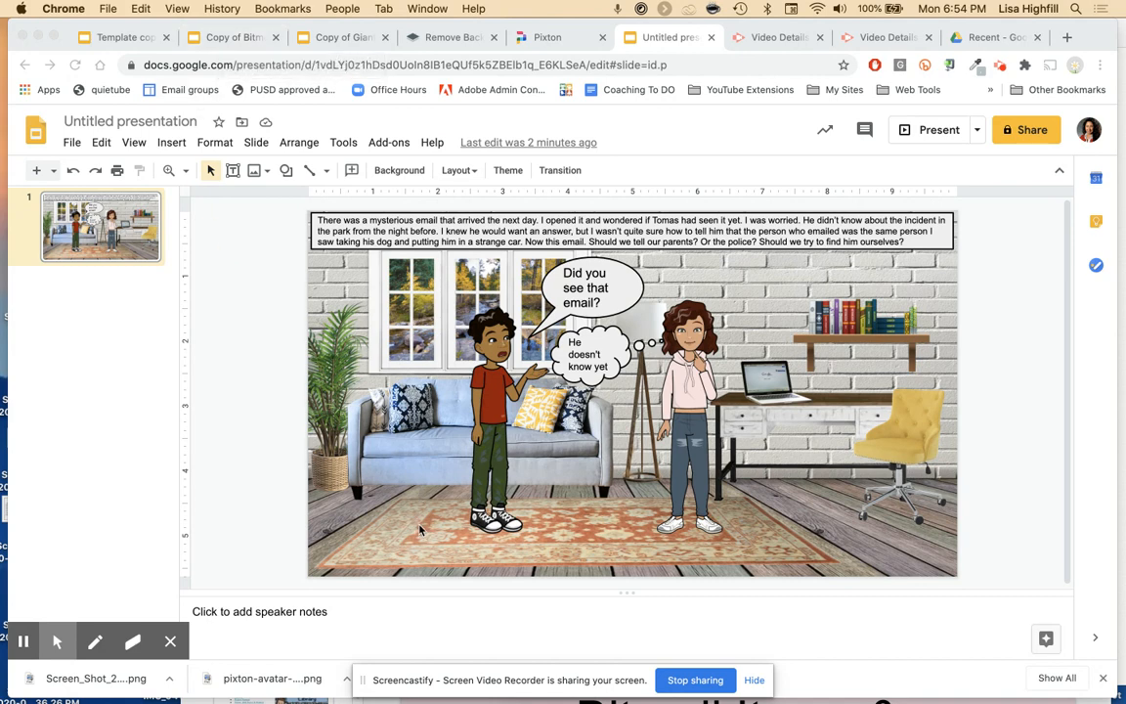
Switch to the 'Copy of Bitmoji Items & Backgrounds' deck and scroll the filmstrip back to the first slides.
left_click(233, 37)
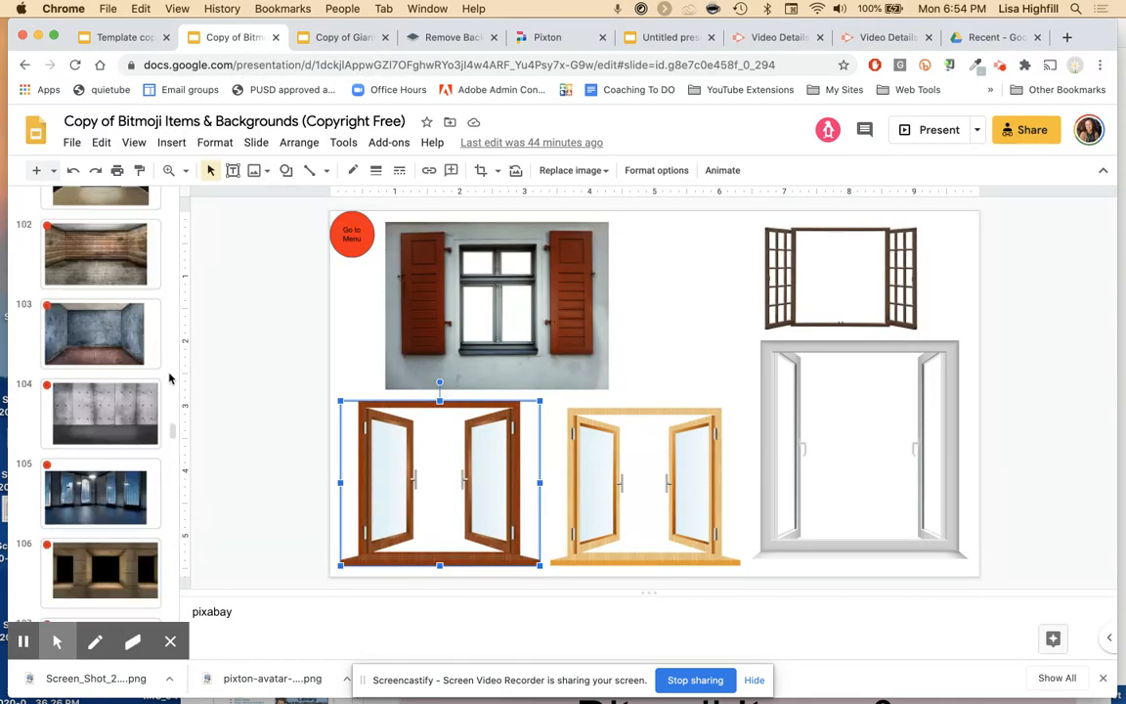
scroll("up", 3)
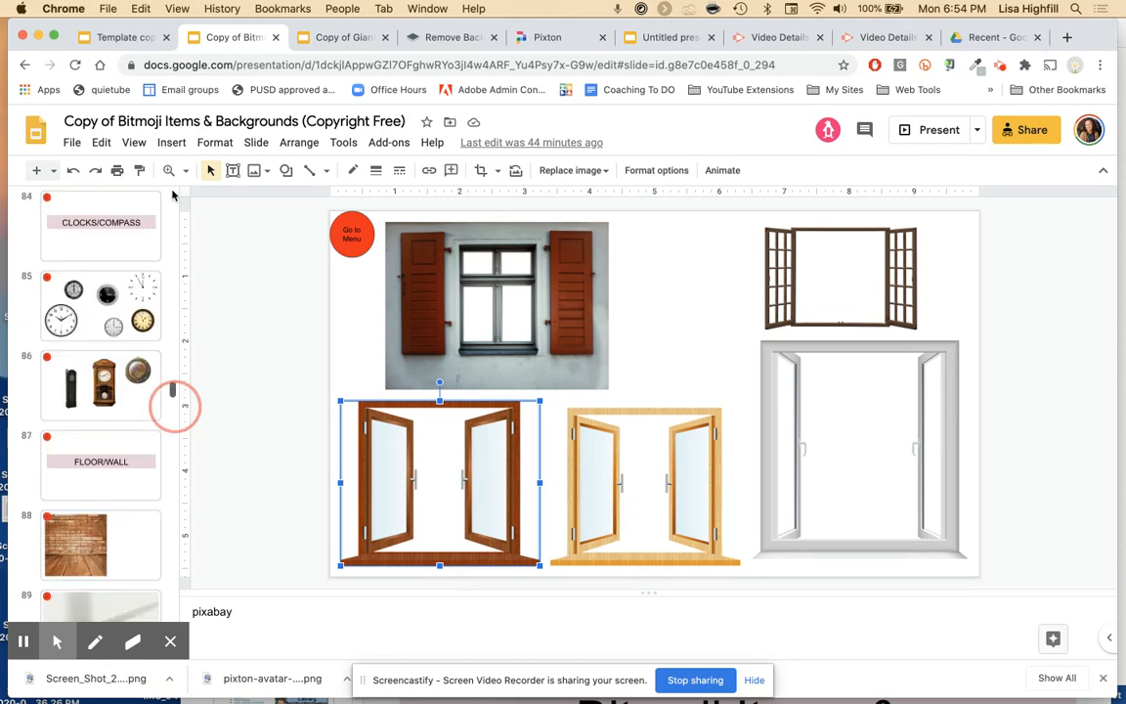
scroll("up", 3)
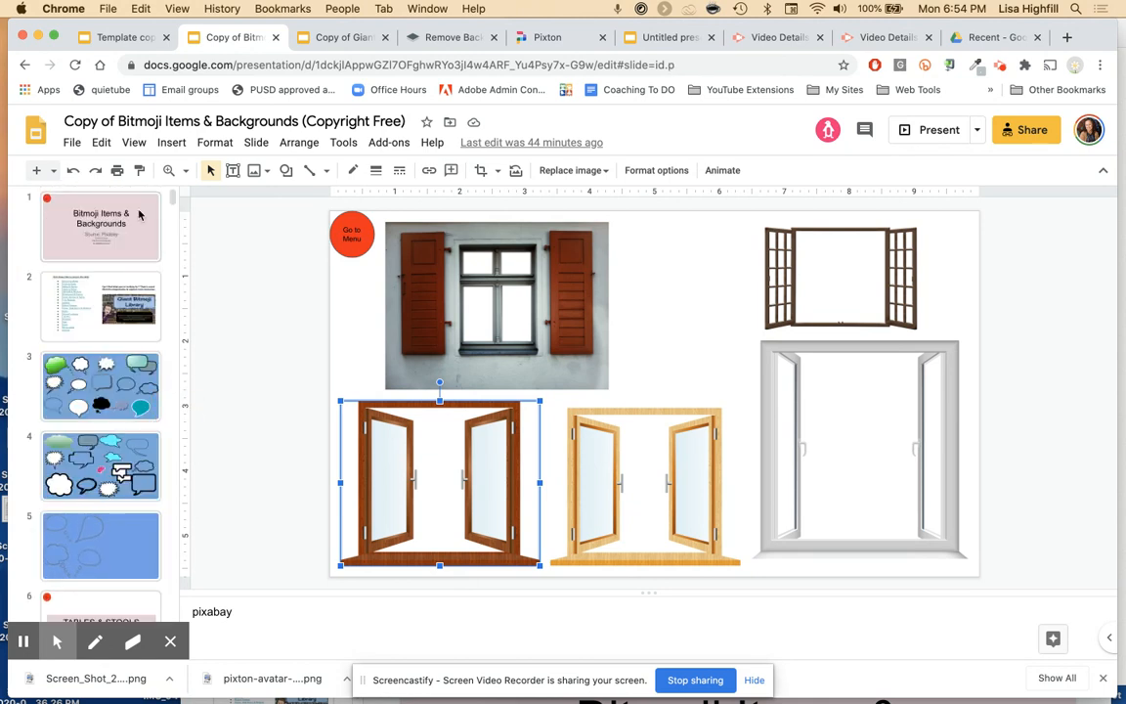
Show slide 1, the title slide crediting Pixabay as the image source.
left_click(102, 227)
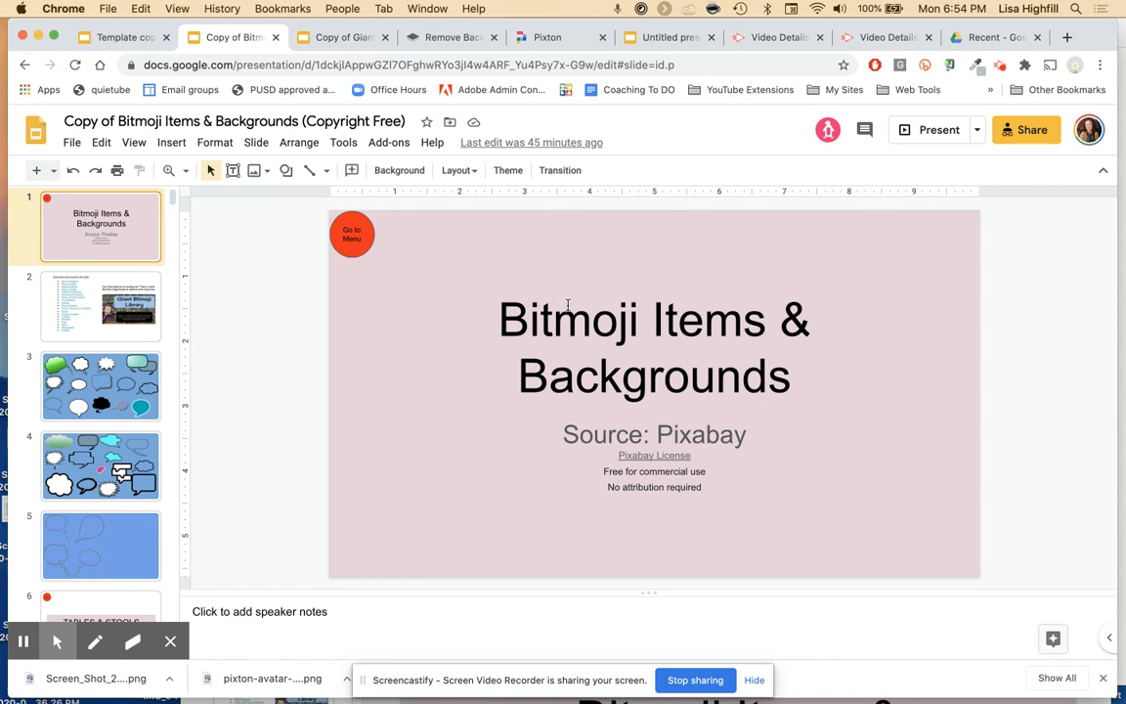
mouse_move(903, 274)
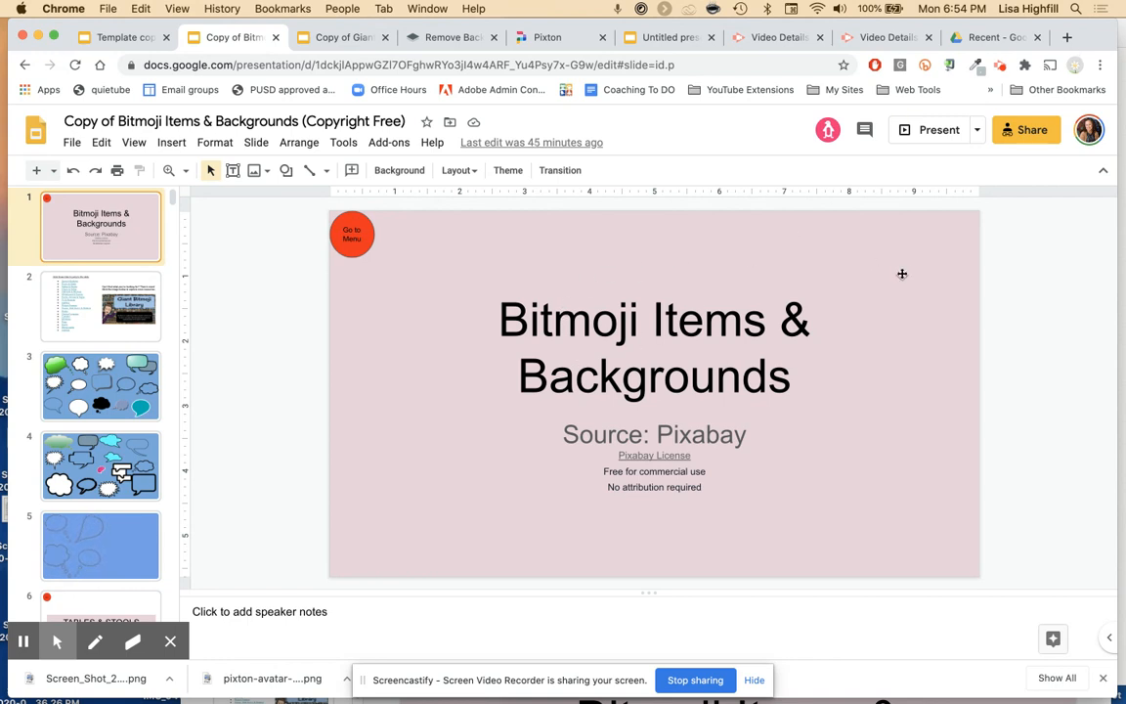
mouse_move(899, 297)
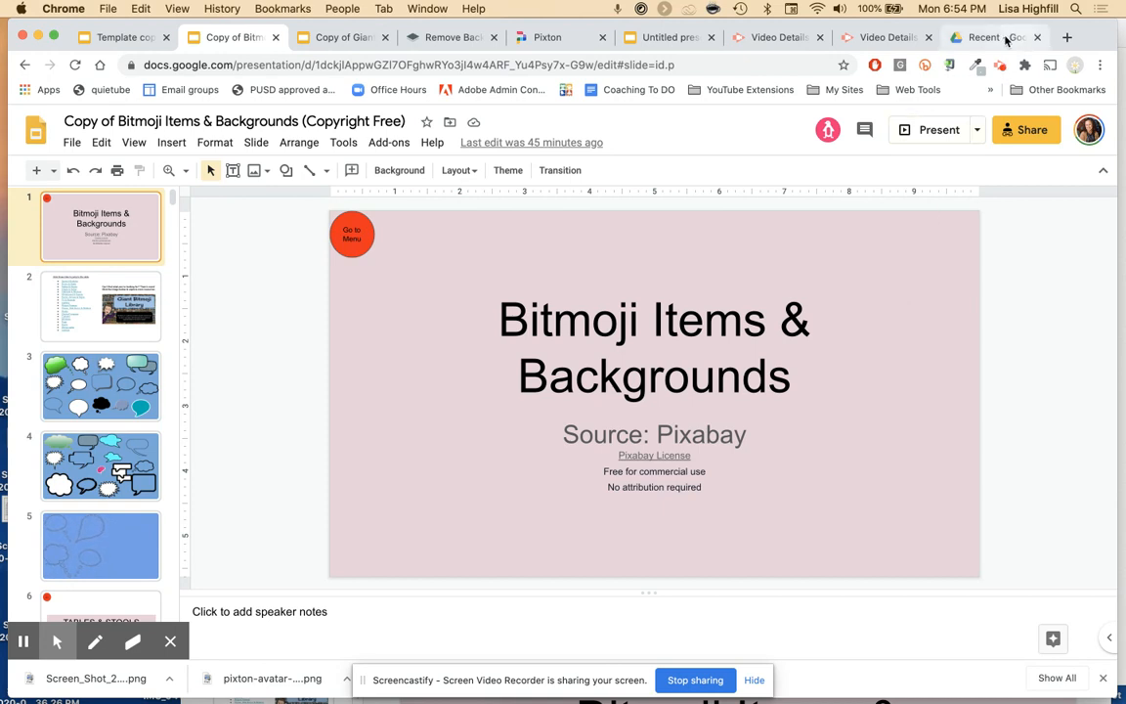
mouse_move(993, 37)
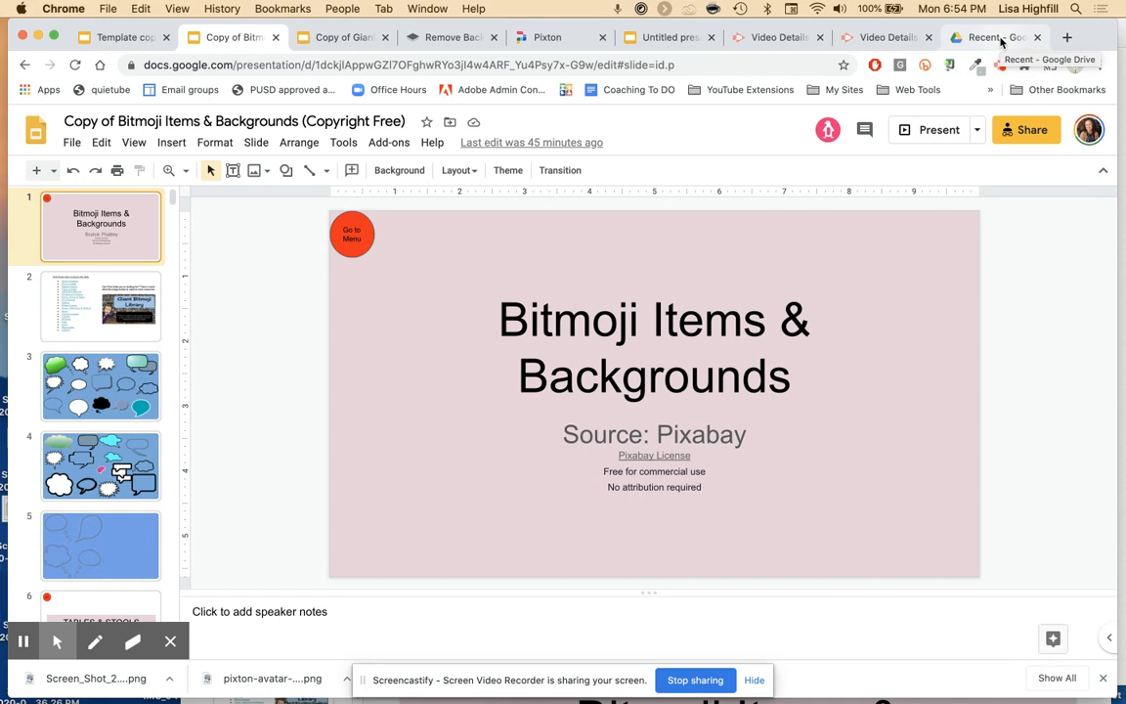
From Google Drive's Recent files, download the framed baseball photo IMG_9444.jpg.
left_click(989, 37)
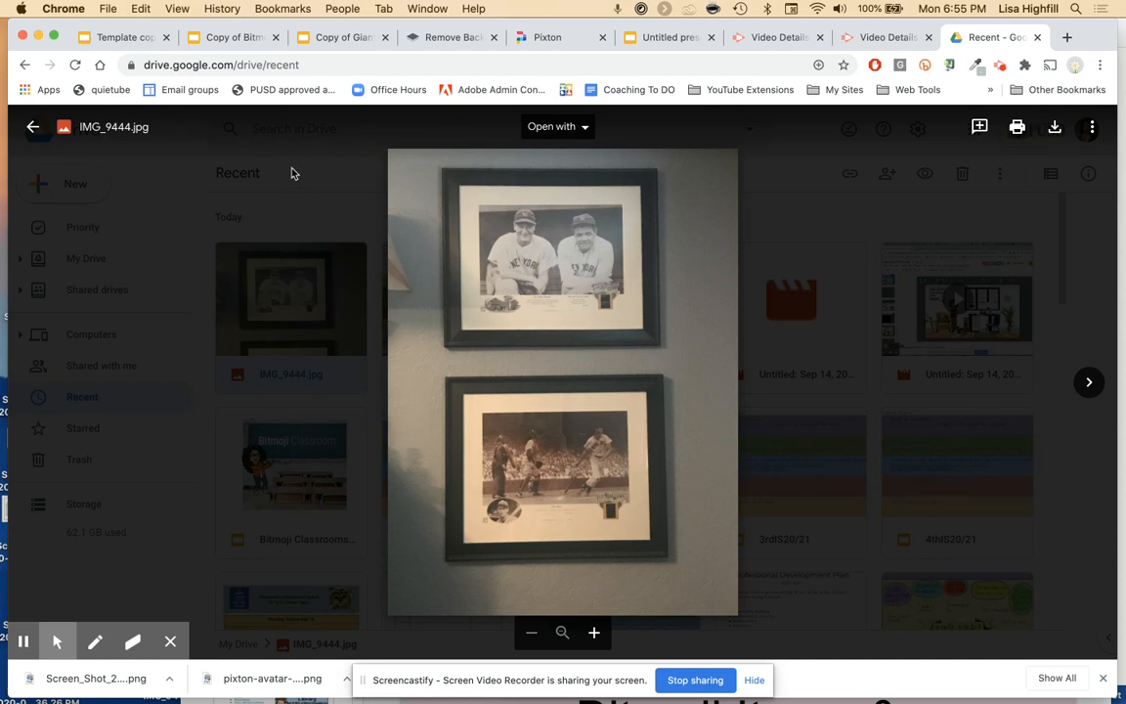
mouse_move(278, 161)
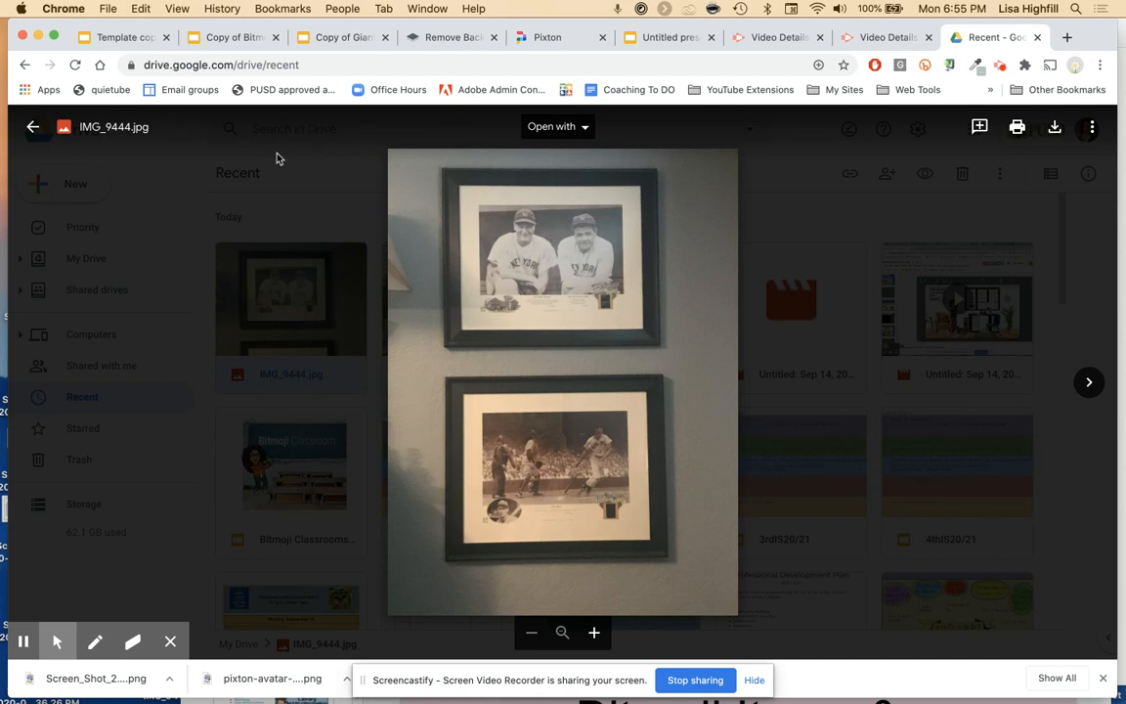
mouse_move(644, 278)
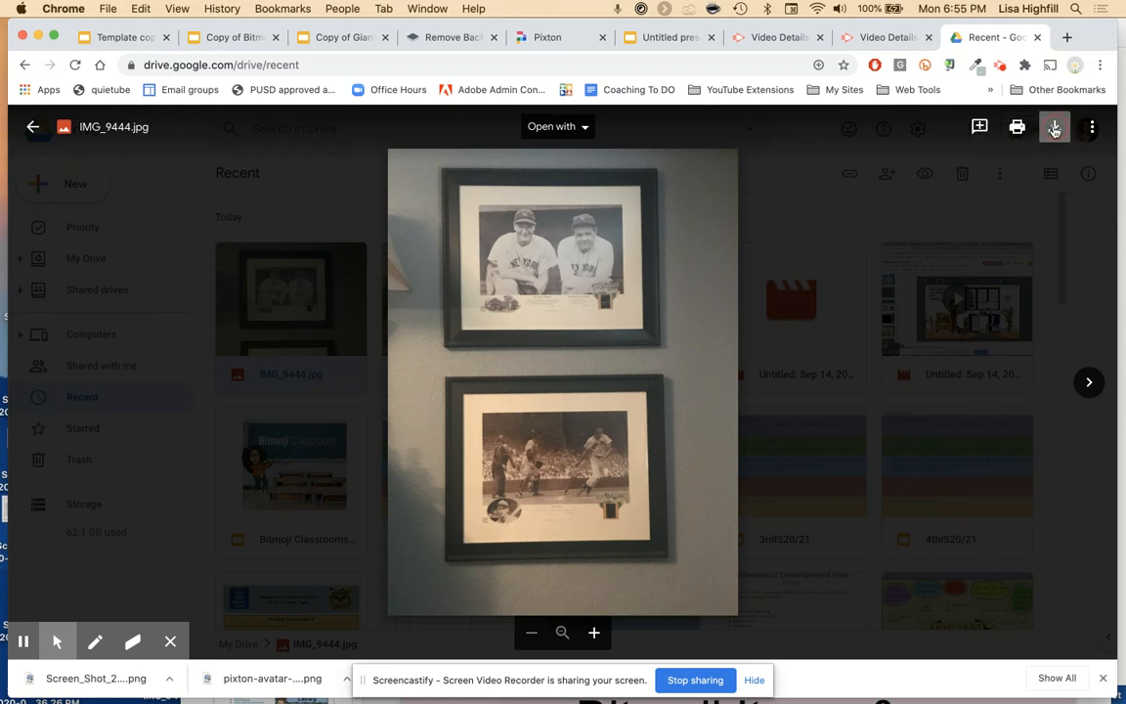
left_click(1054, 125)
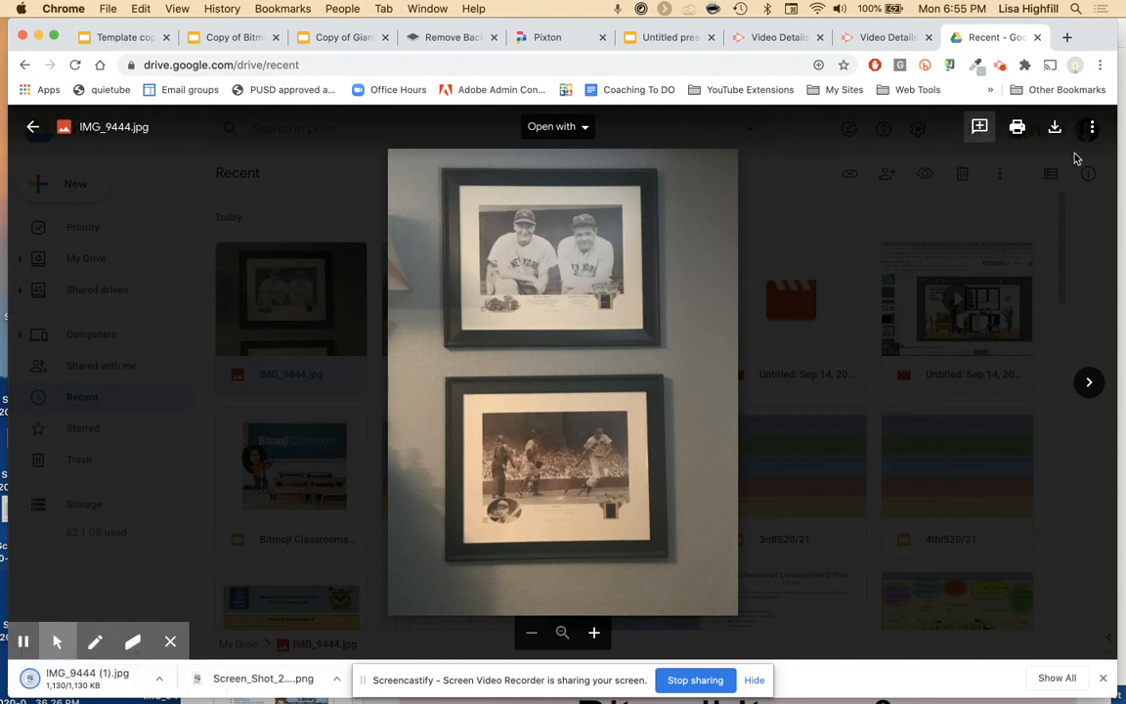
mouse_move(675, 51)
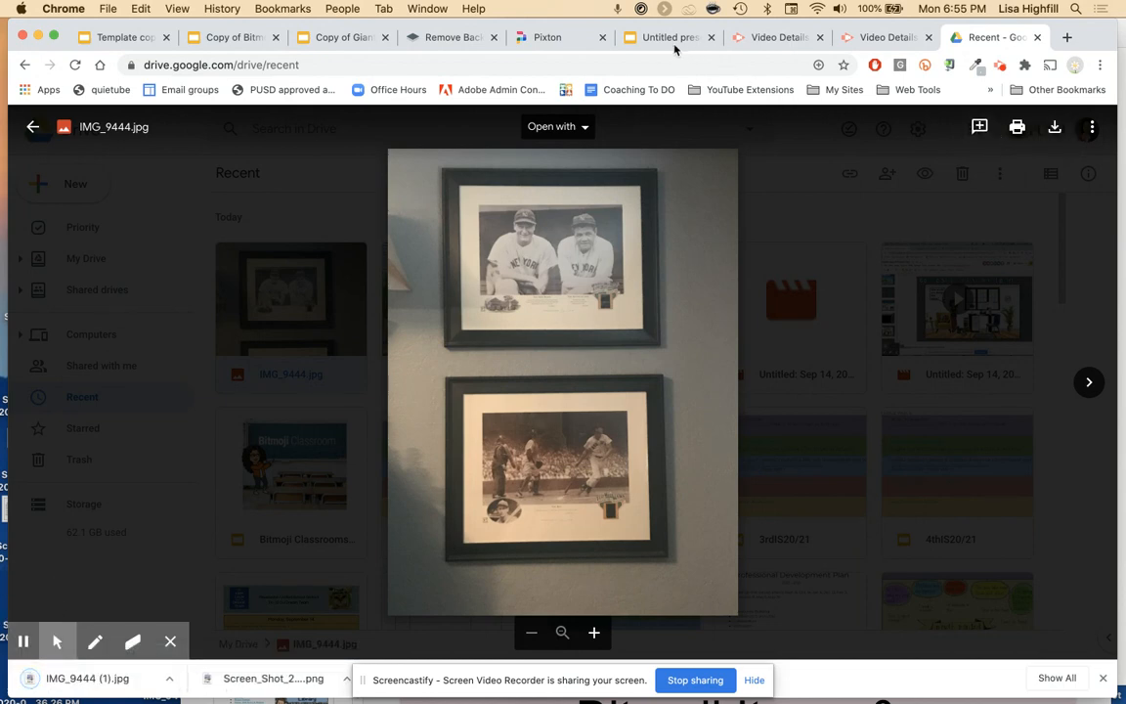
Back in the Untitled presentation, insert IMG_9444 (1).jpg as an uploaded image on the scene slide.
left_click(668, 37)
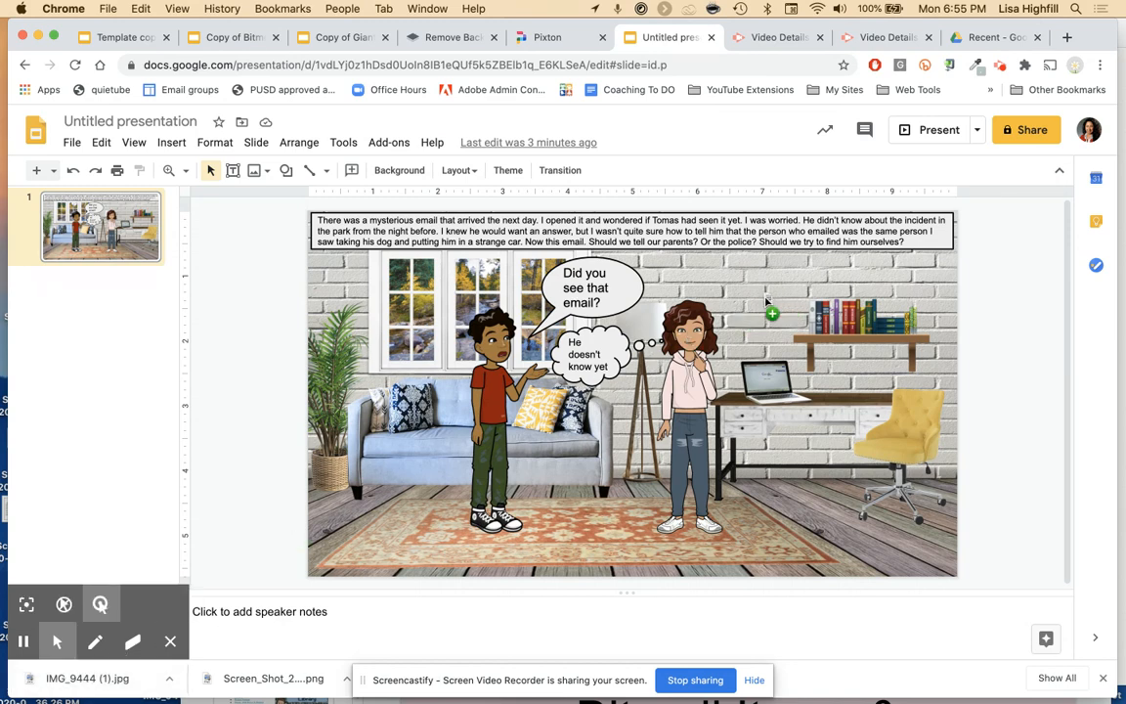
mouse_move(758, 316)
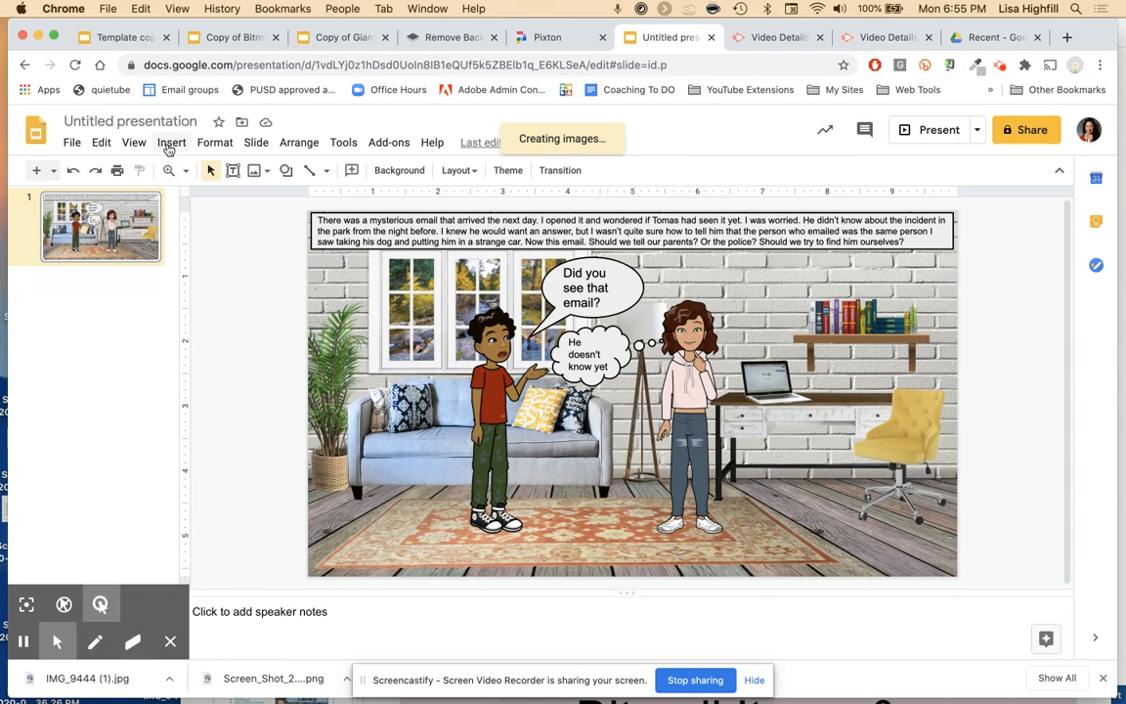
left_click(172, 141)
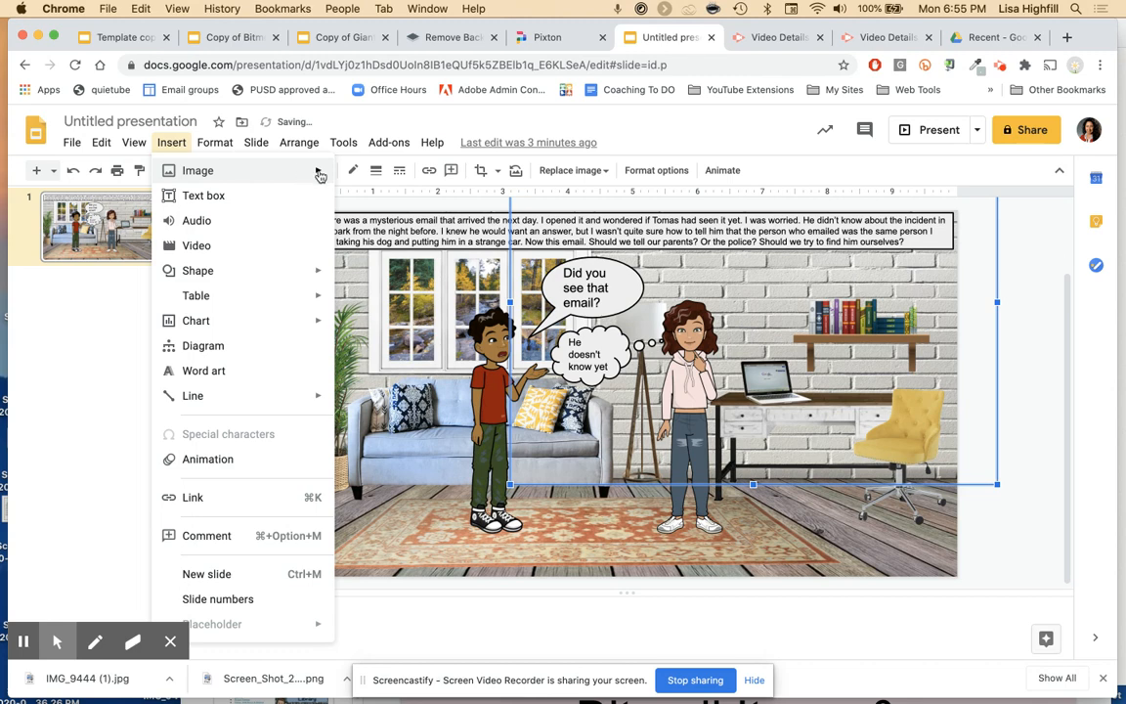
left_click(198, 170)
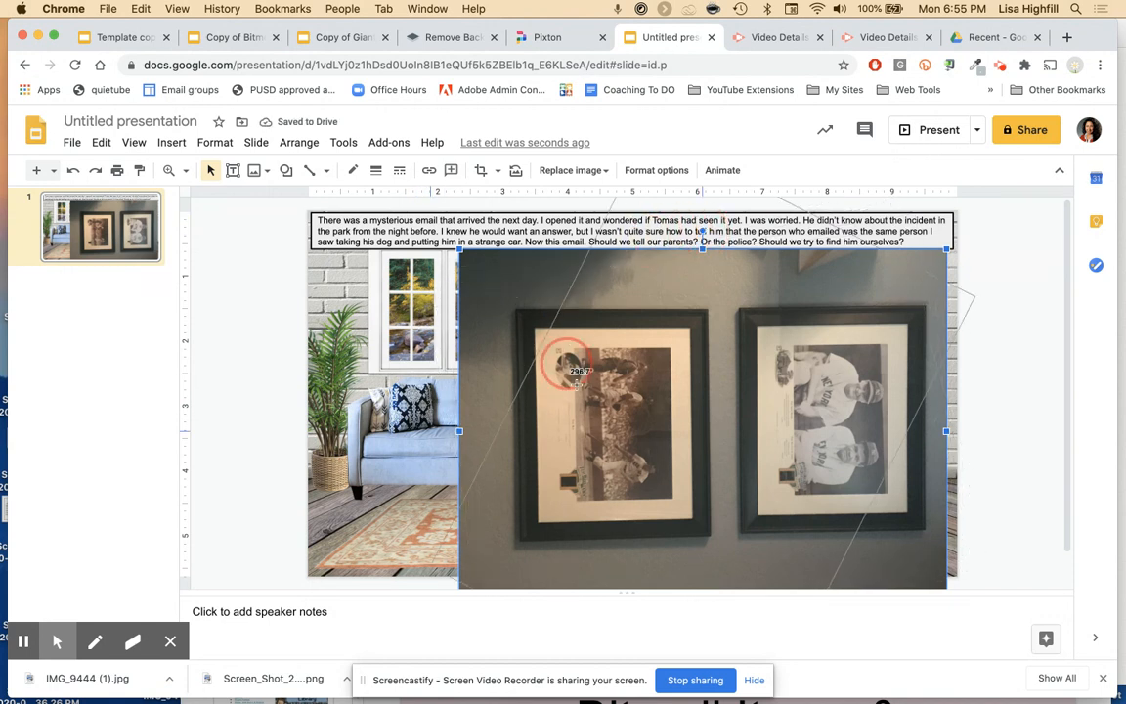
Shrink the photo toward the scene's right side and crop it down to the upper framed picture.
left_click_drag(570, 370, 614, 438)
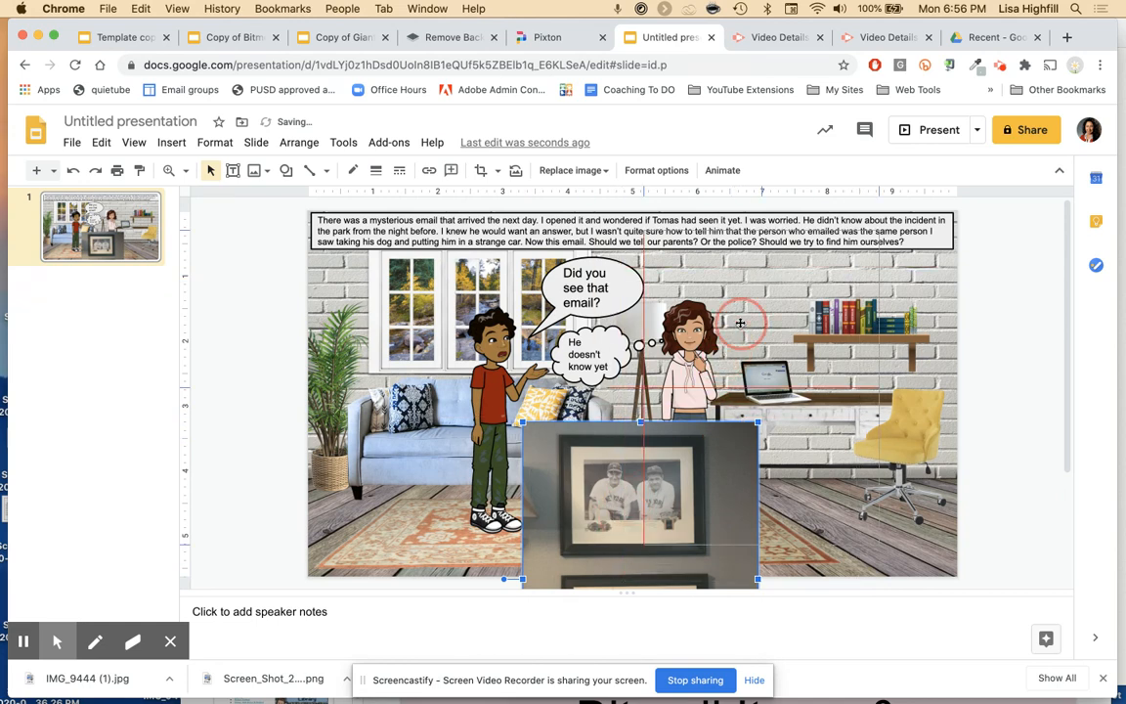
left_click_drag(641, 500, 761, 391)
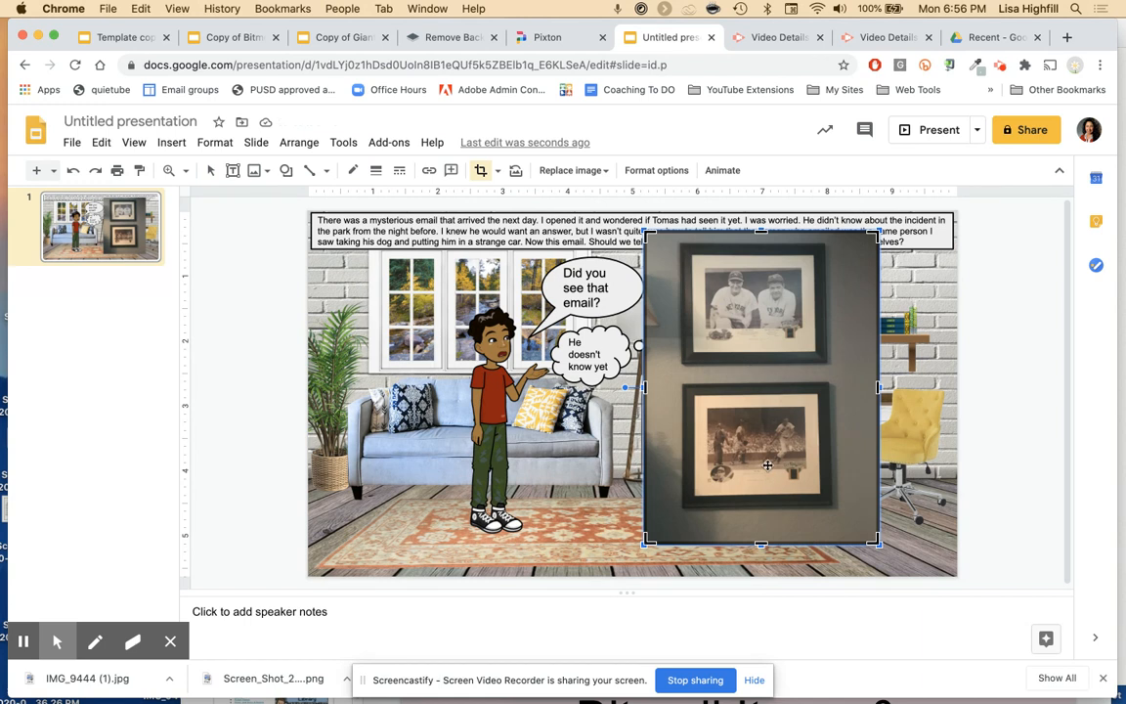
mouse_move(763, 552)
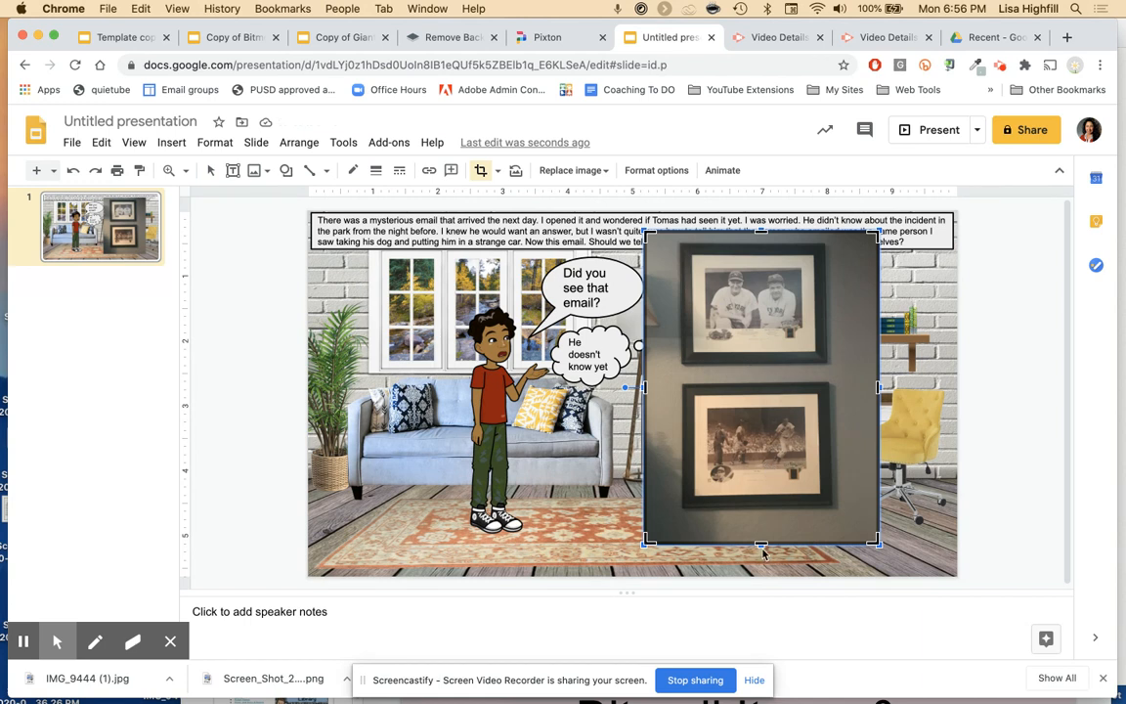
left_click(762, 446)
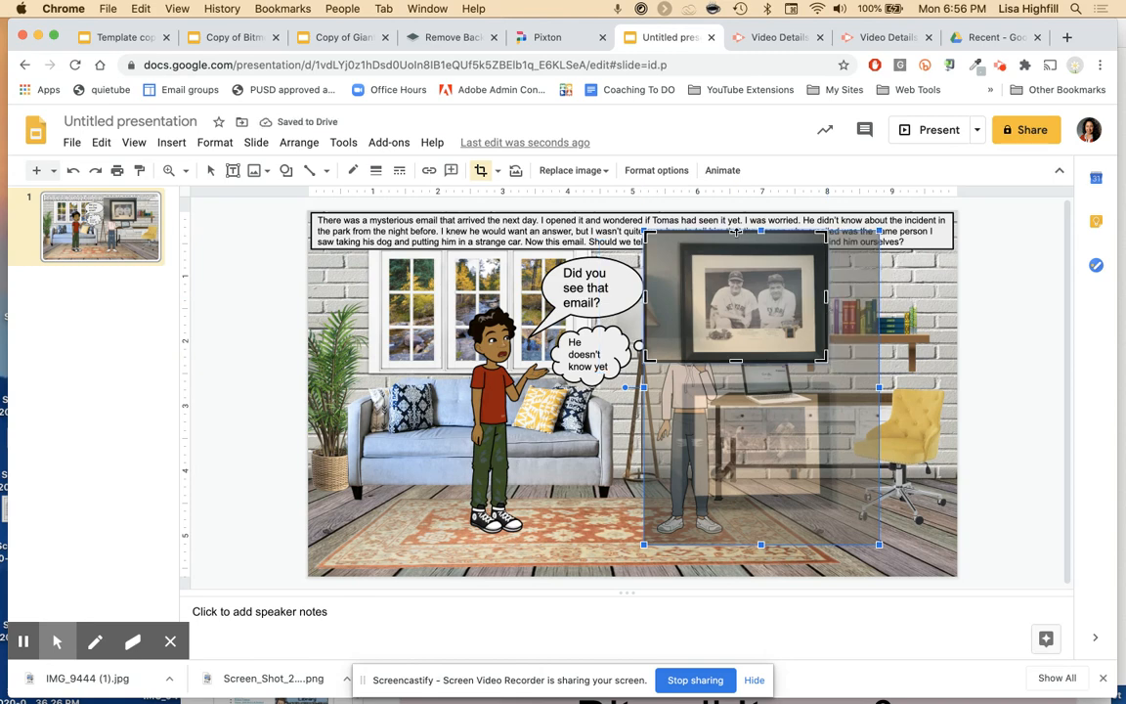
left_click(739, 239)
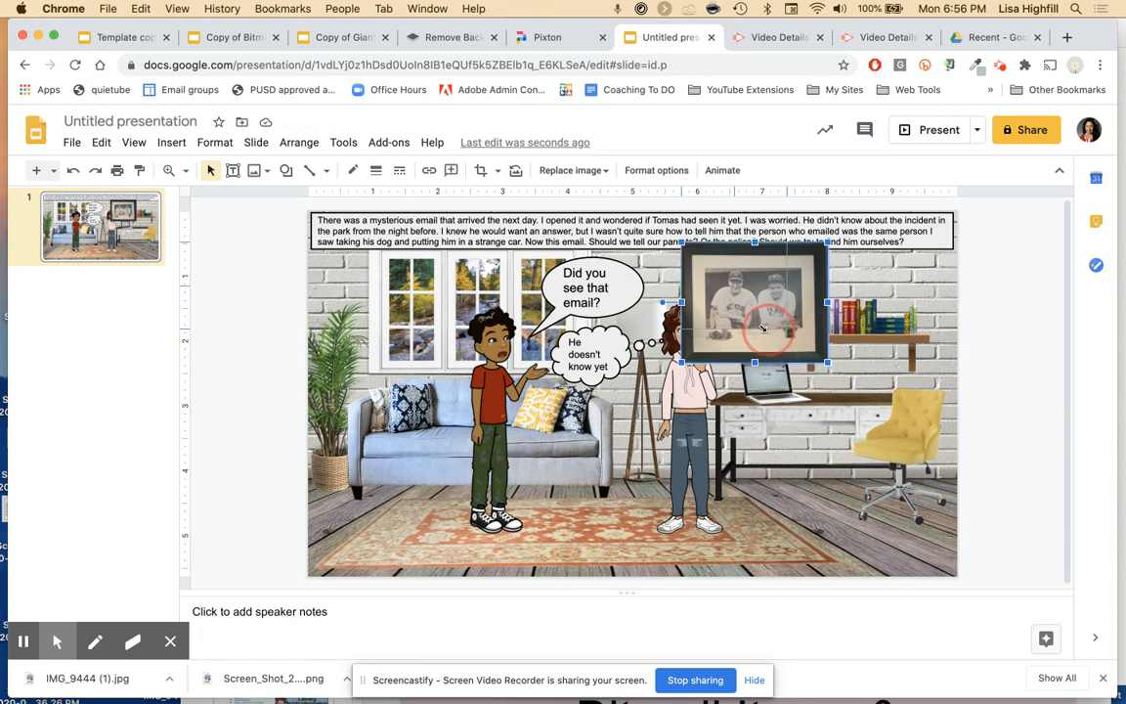
Place the framed picture on the wall above the girl and send it backward so it sits behind her.
left_click_drag(759, 329, 733, 285)
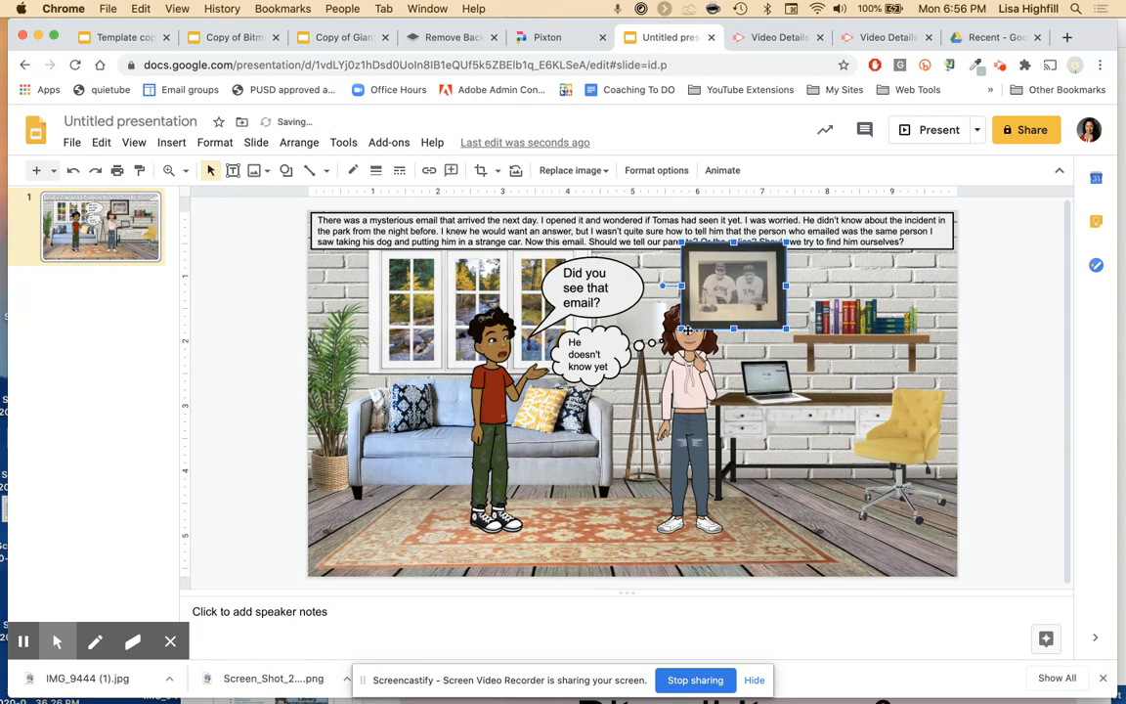
left_click_drag(733, 289, 743, 277)
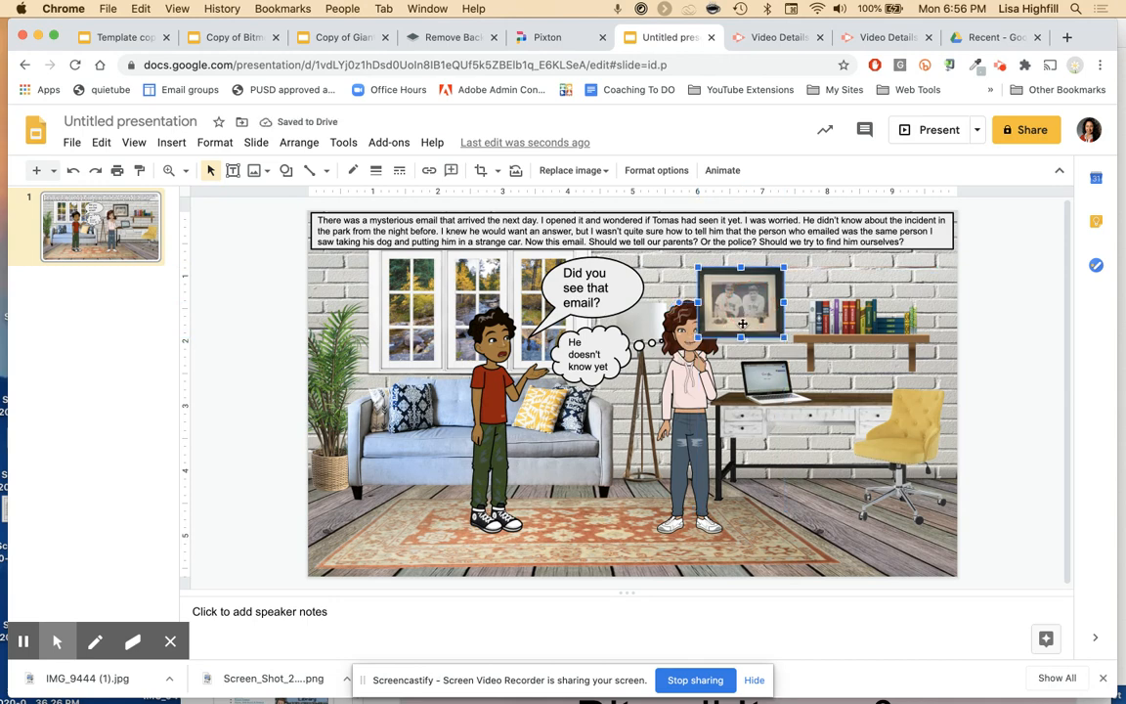
left_click(299, 141)
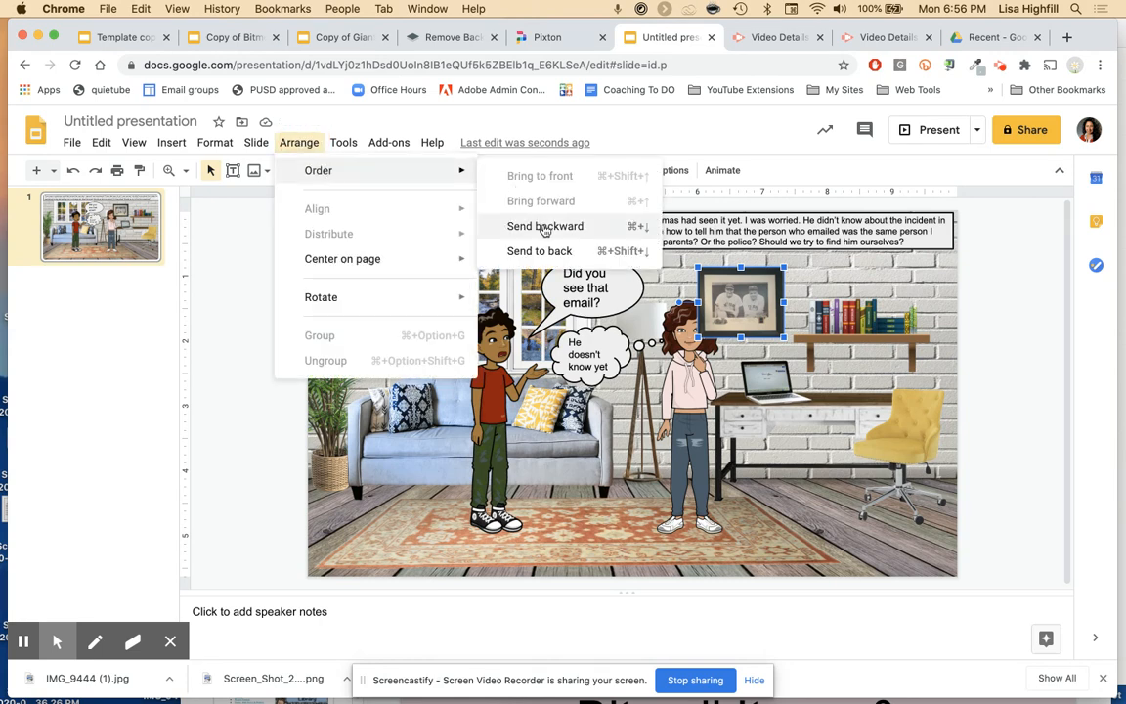
left_click(543, 227)
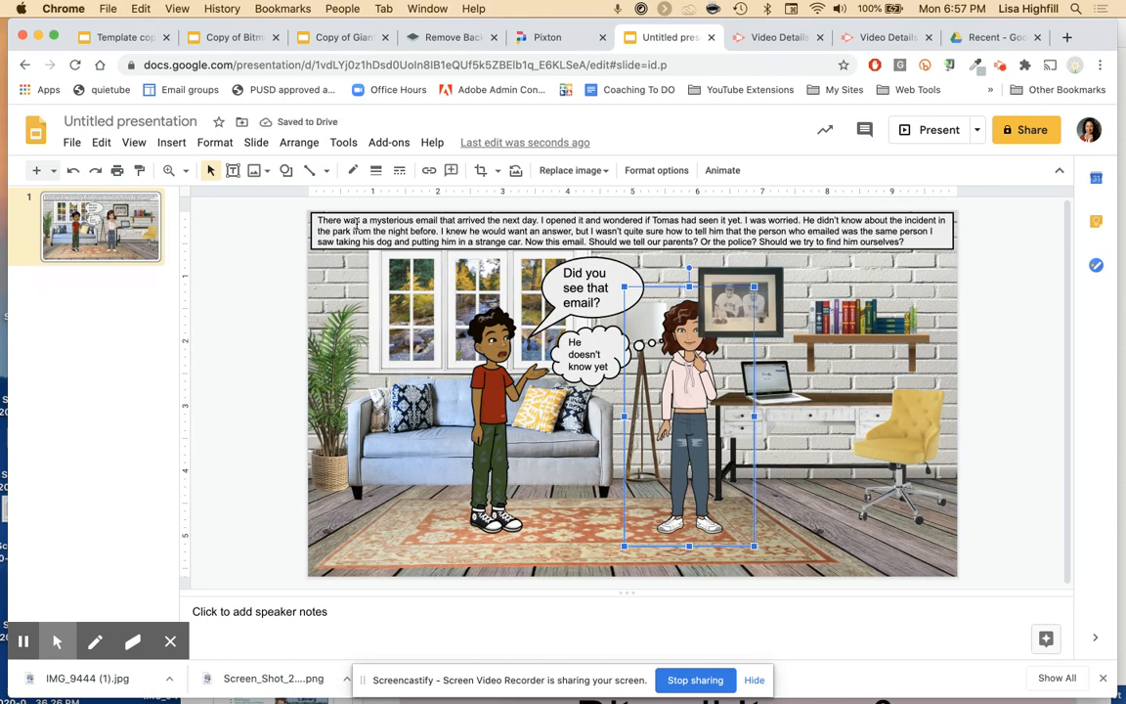
left_click(297, 141)
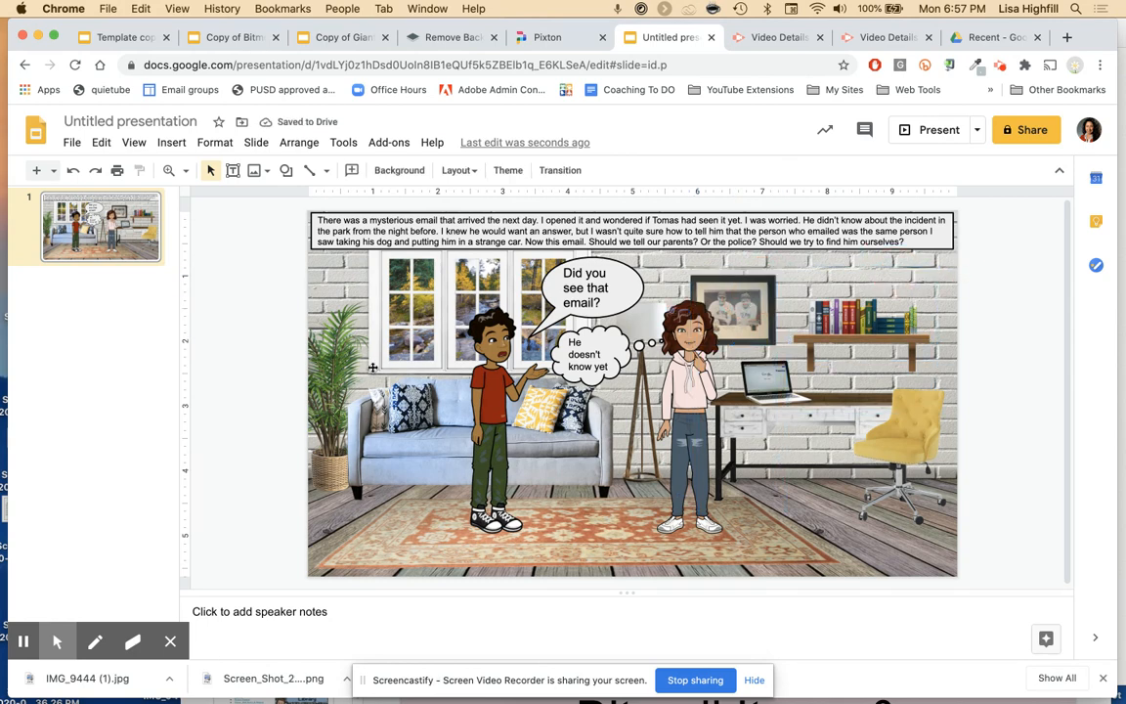
left_click(337, 410)
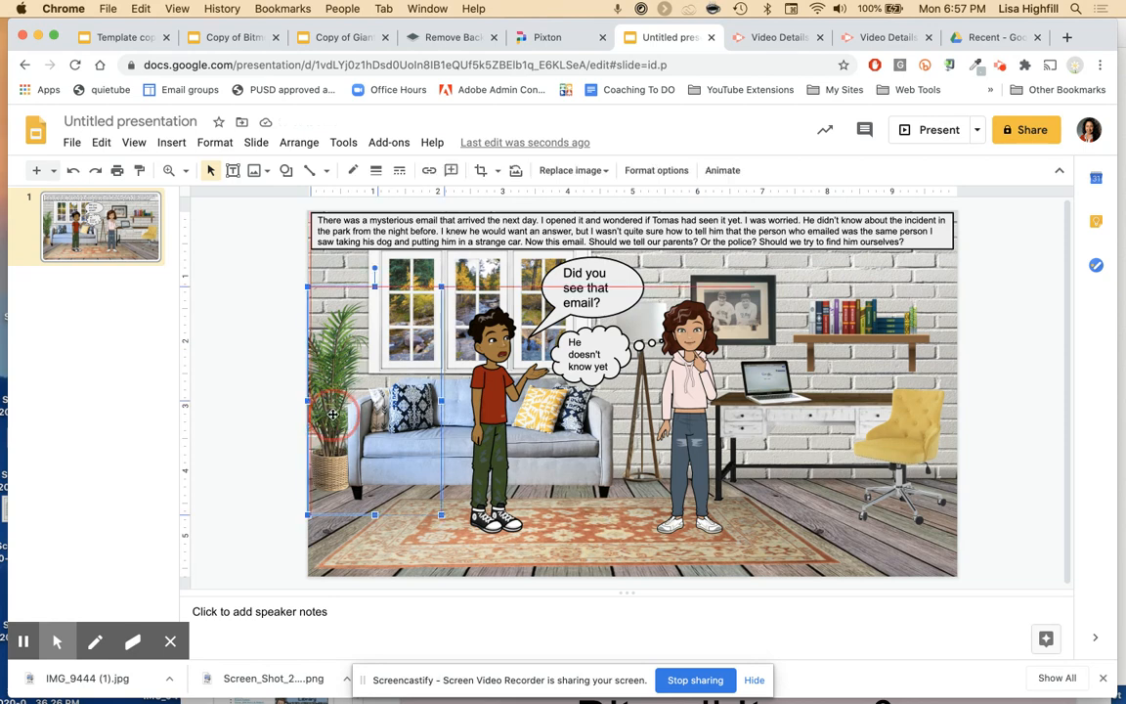
left_click_drag(332, 411, 381, 463)
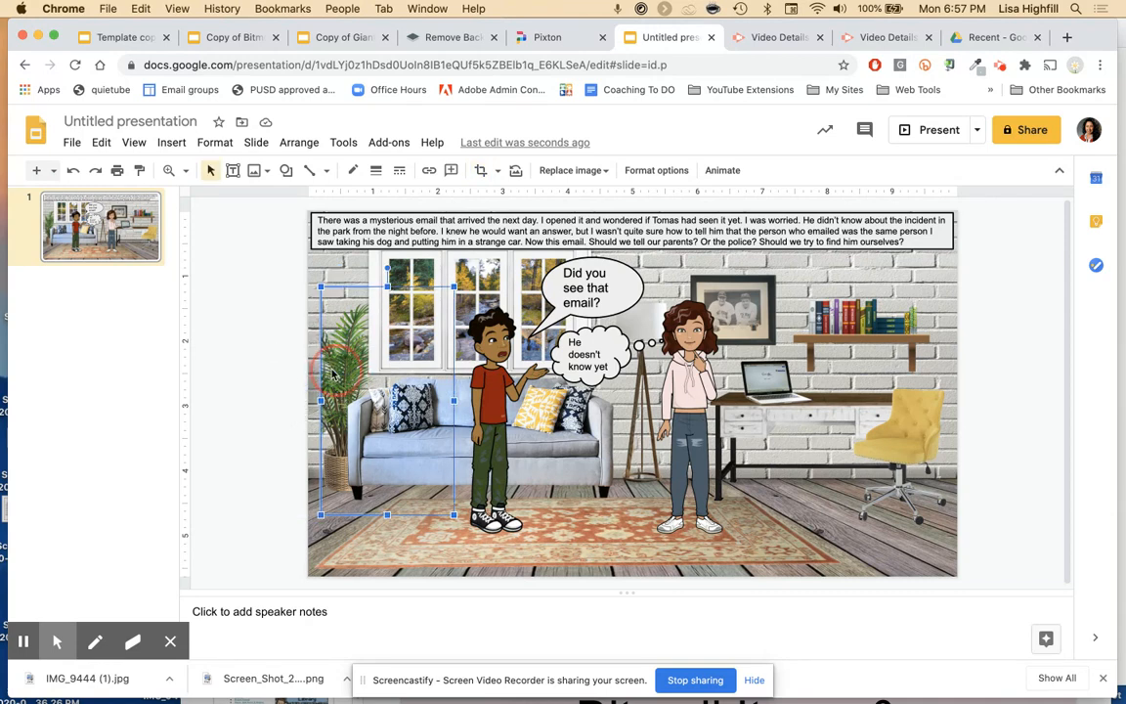
left_click(297, 410)
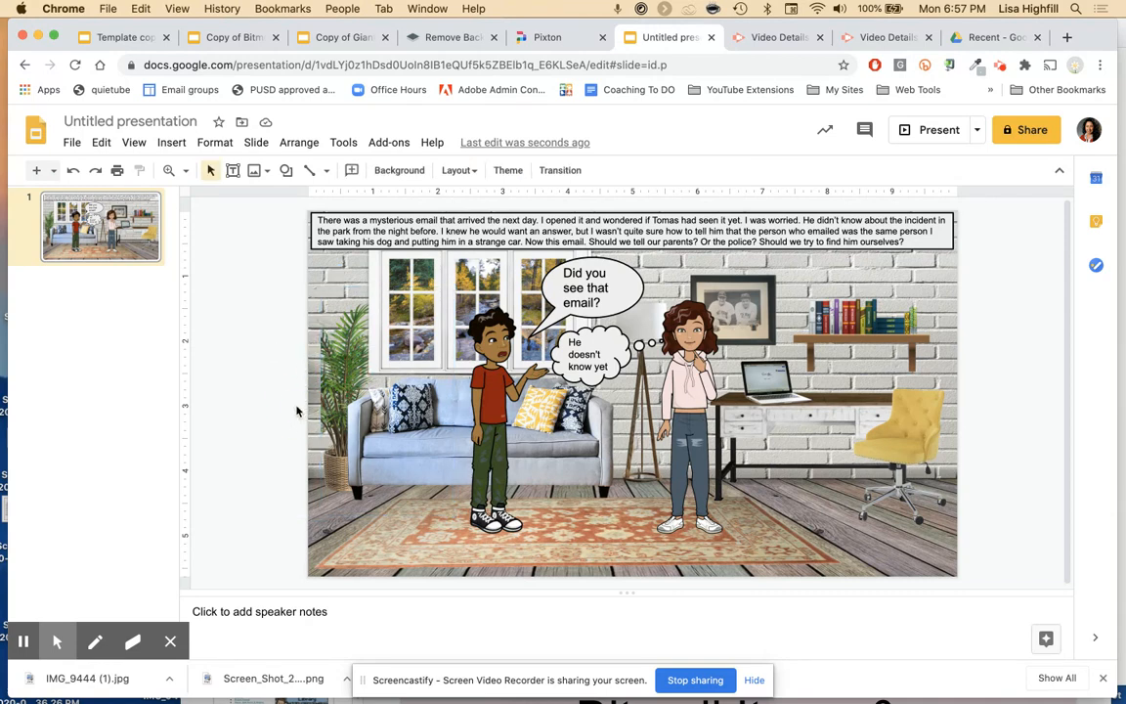